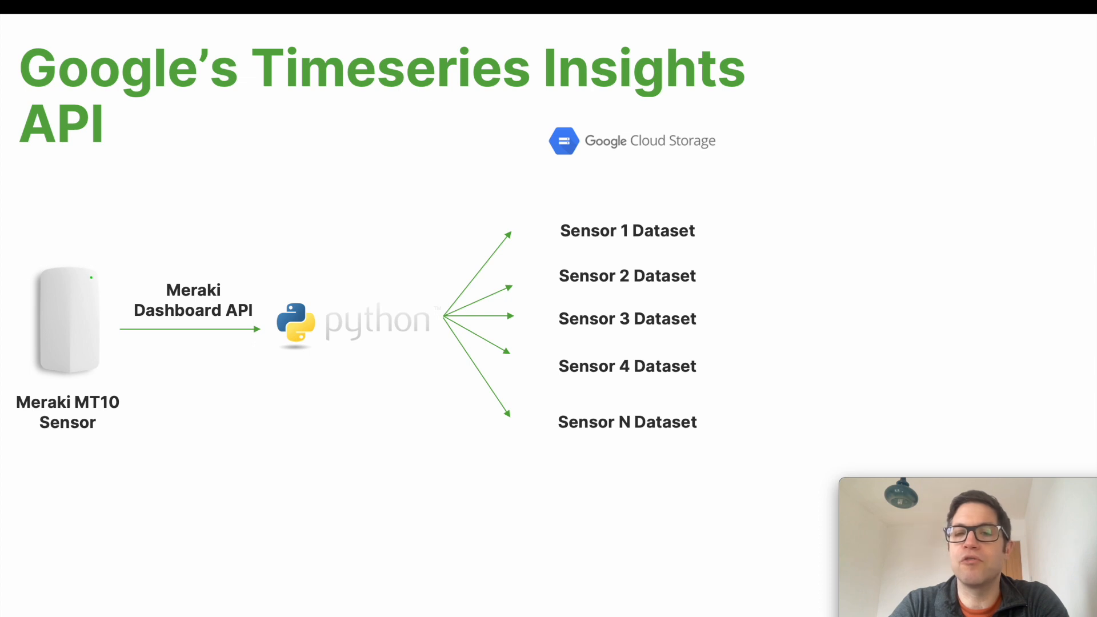
Step: Switch from the architecture slide to the SSH server terminal at a ready prompt
{"action": "left_click", "coordinate": [664, 235]}
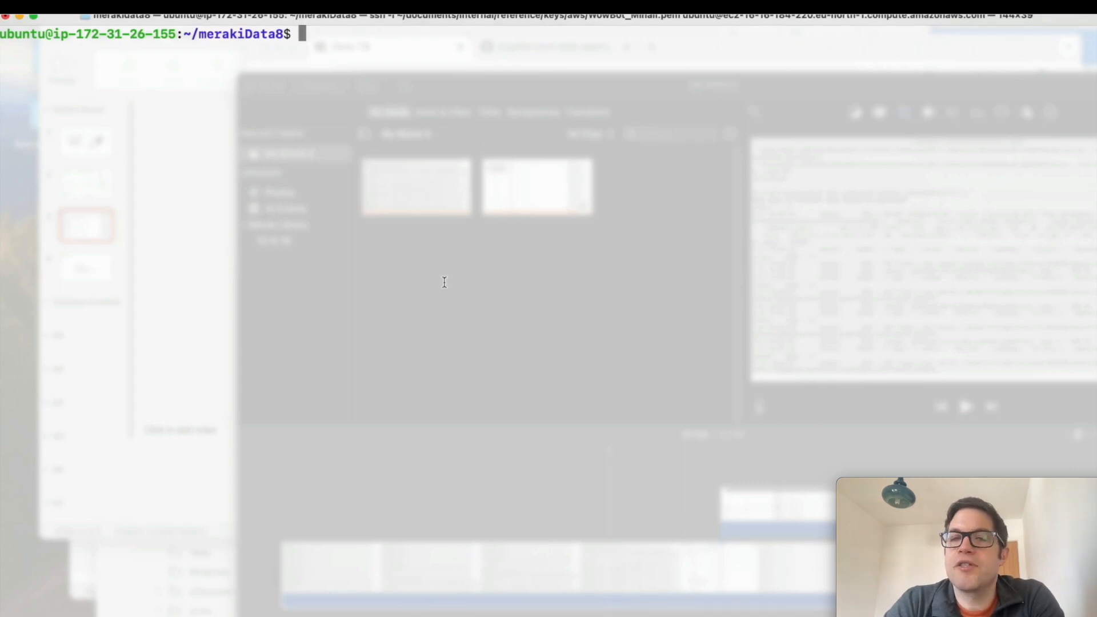
Step: Run python3 anomalyDetection.py and request 7 days of historic sensor data
{"action": "type", "text": "python3 anomalyDetection.py"}
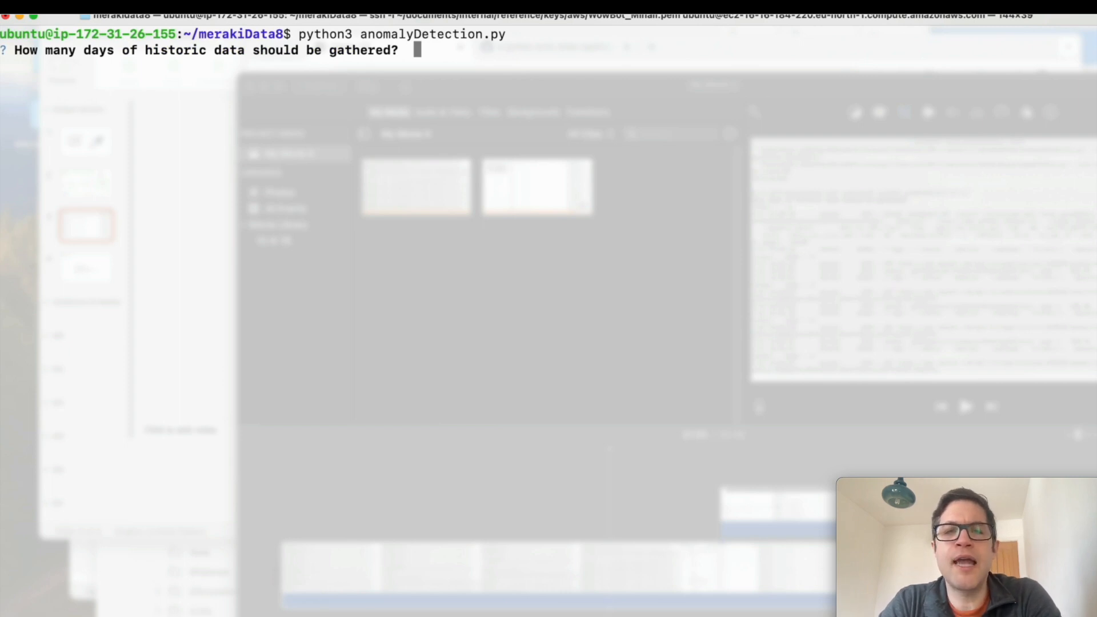
{"action": "type", "text": "7"}
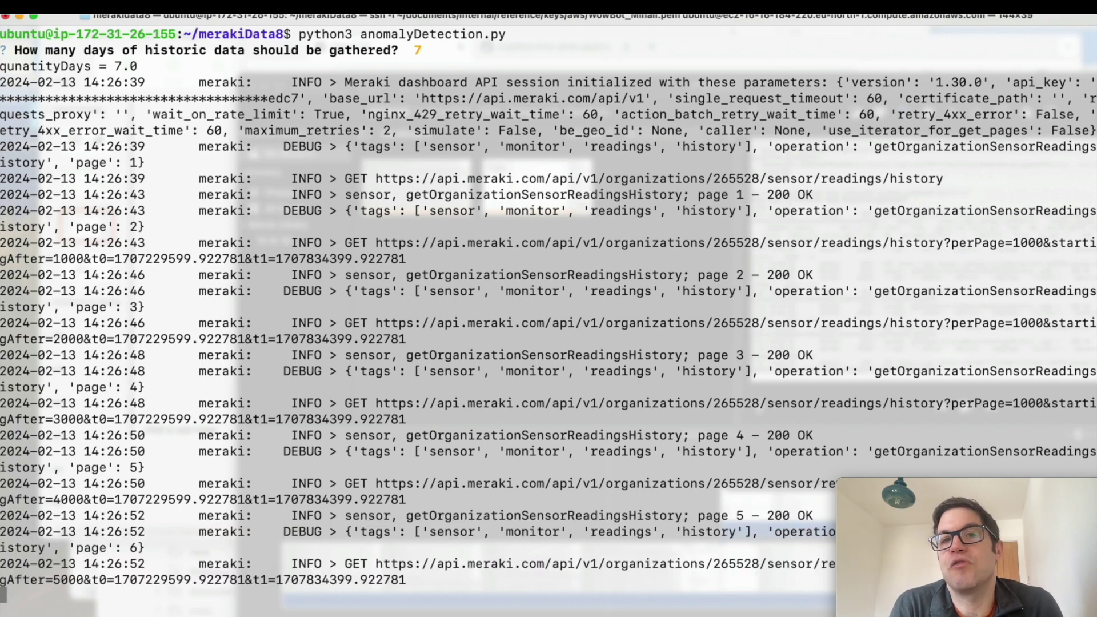
Step: Follow the output until 39 pages of sensor history are fetched and sensors are listed
{"action": "scroll", "scroll_direction": "down", "scroll_amount": 3}
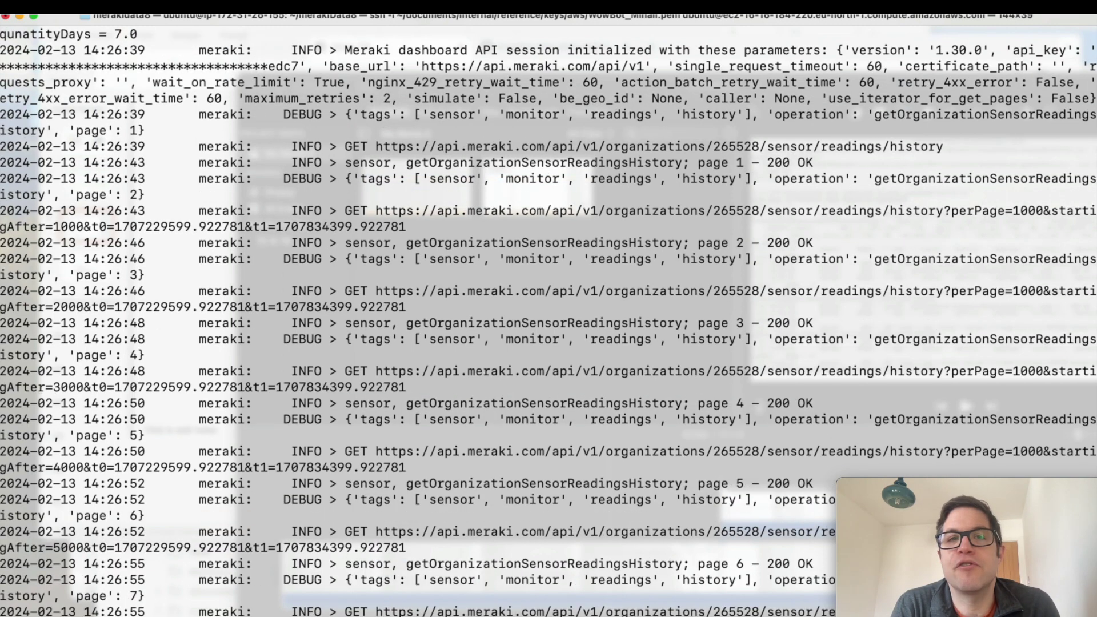
{"action": "scroll", "scroll_direction": "down", "scroll_amount": 3}
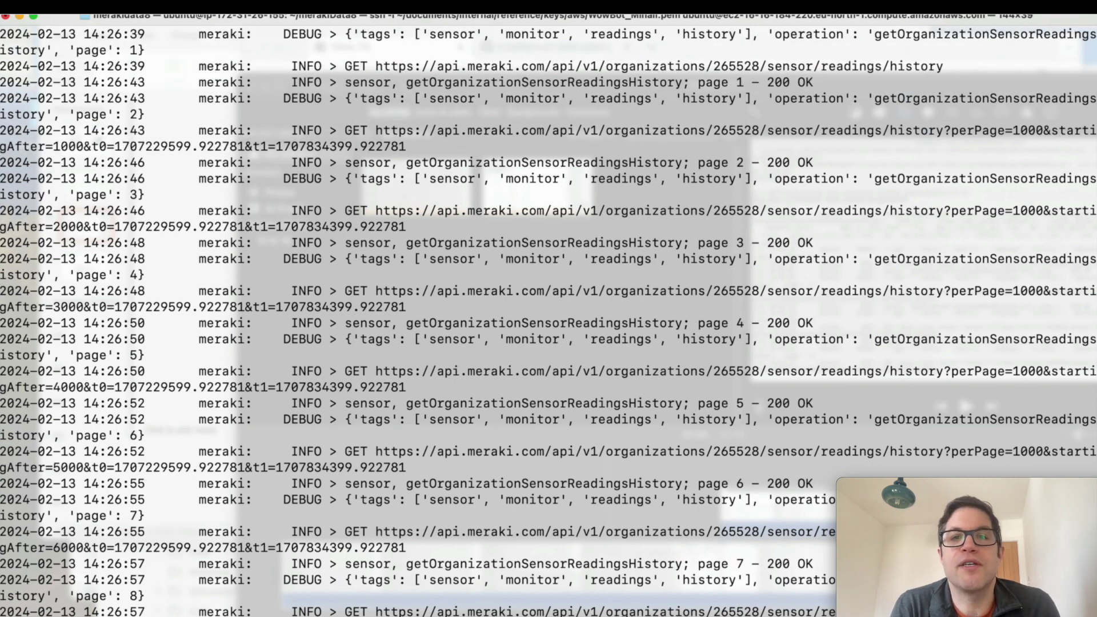
{"action": "scroll", "scroll_direction": "down", "scroll_amount": 3}
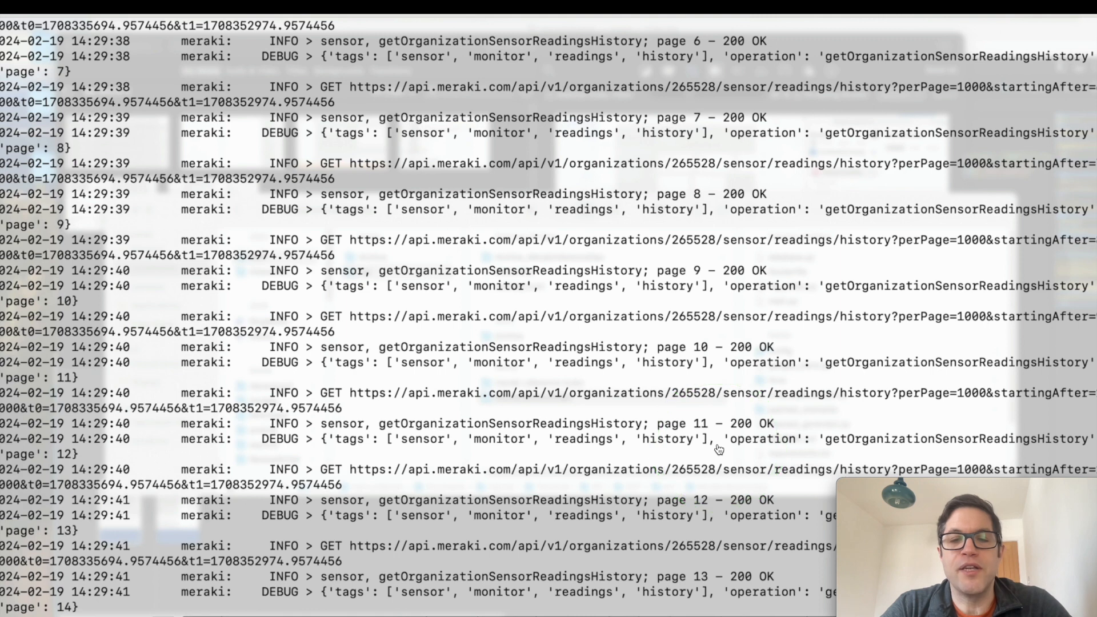
{"action": "scroll", "scroll_direction": "down", "scroll_amount": 3}
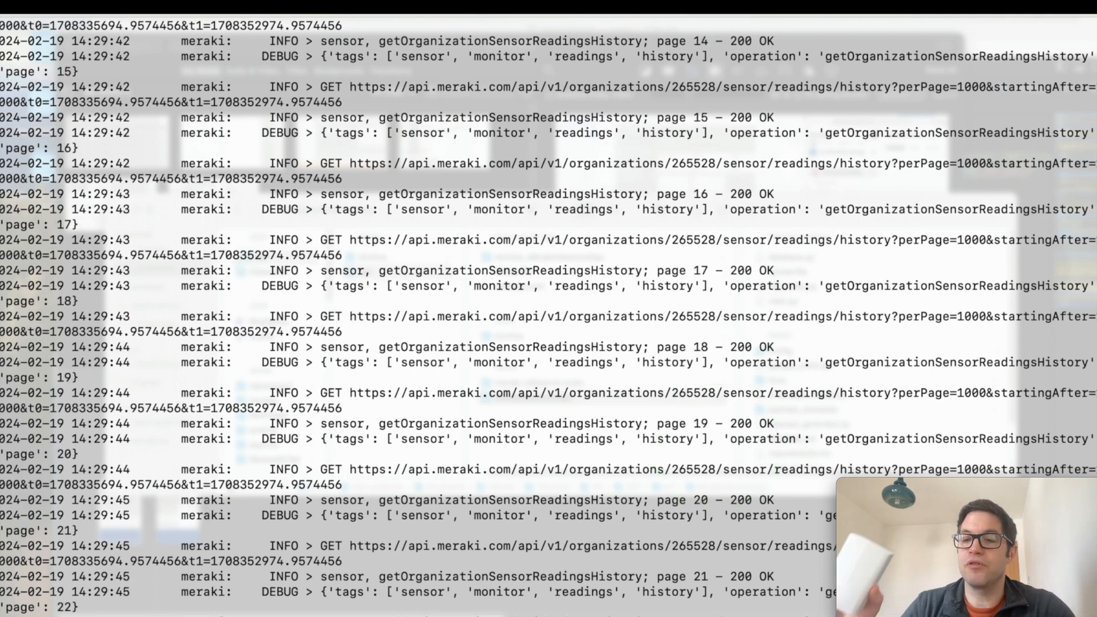
{"action": "scroll", "scroll_direction": "down", "scroll_amount": 3}
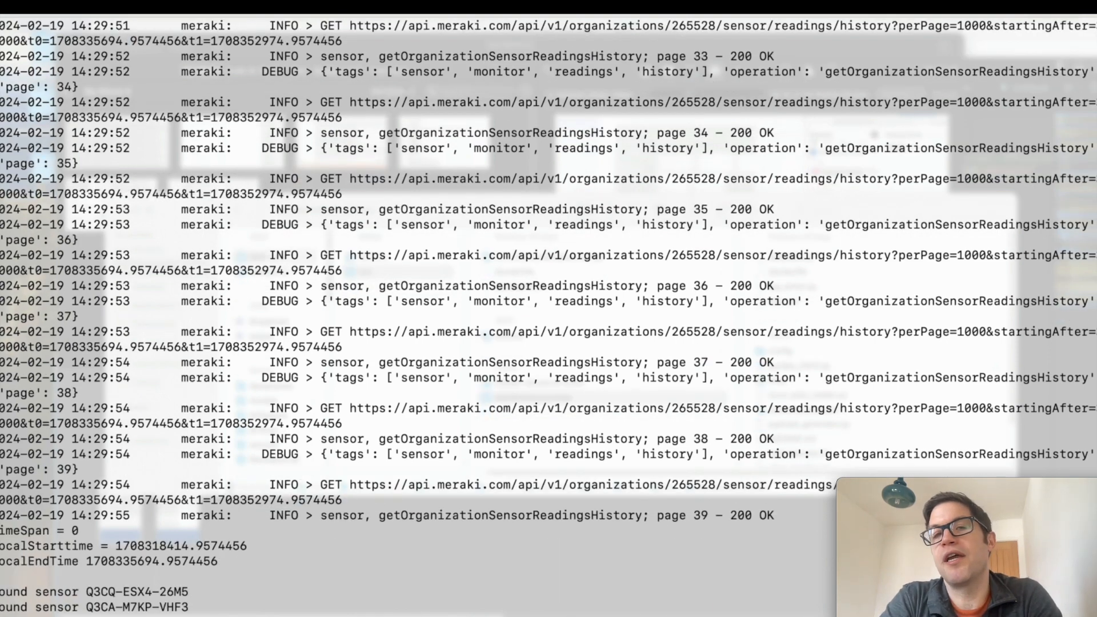
Step: Follow the output as sensor JSON files upload to timeseries_AI and TSI datasets are created with status 200
{"action": "scroll", "scroll_direction": "down", "scroll_amount": 3}
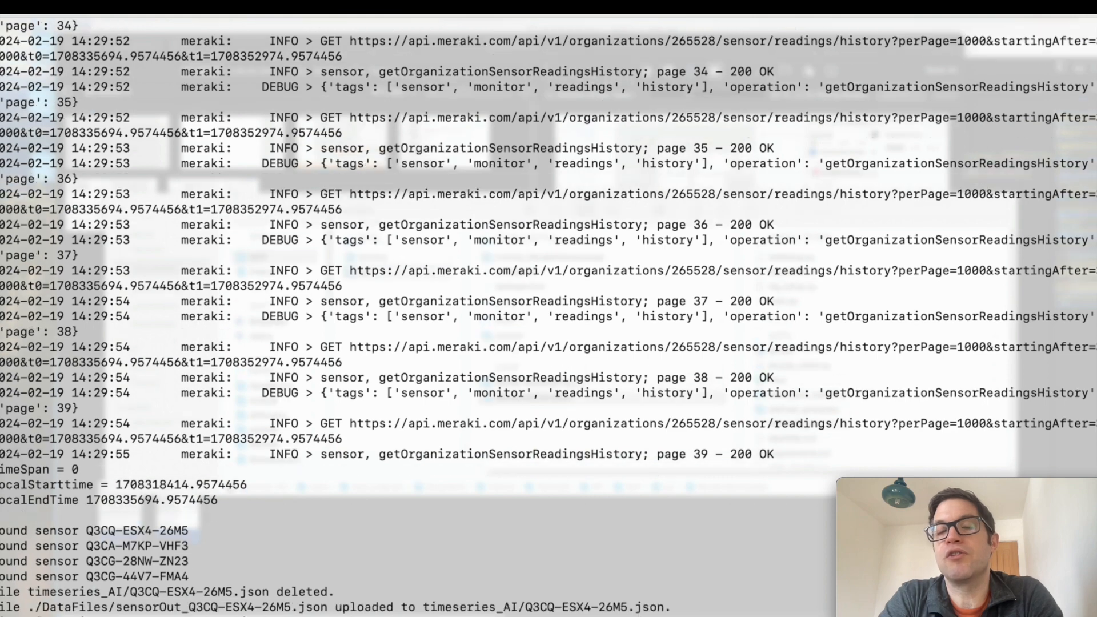
{"action": "scroll", "scroll_direction": "down", "scroll_amount": 3}
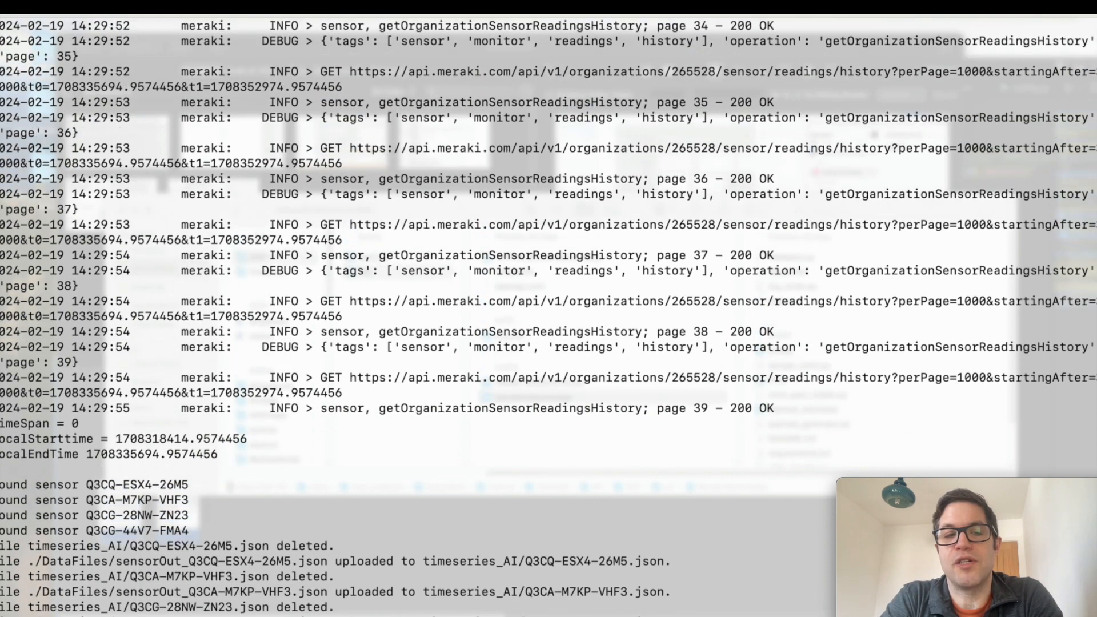
{"action": "scroll", "scroll_direction": "down", "scroll_amount": 3}
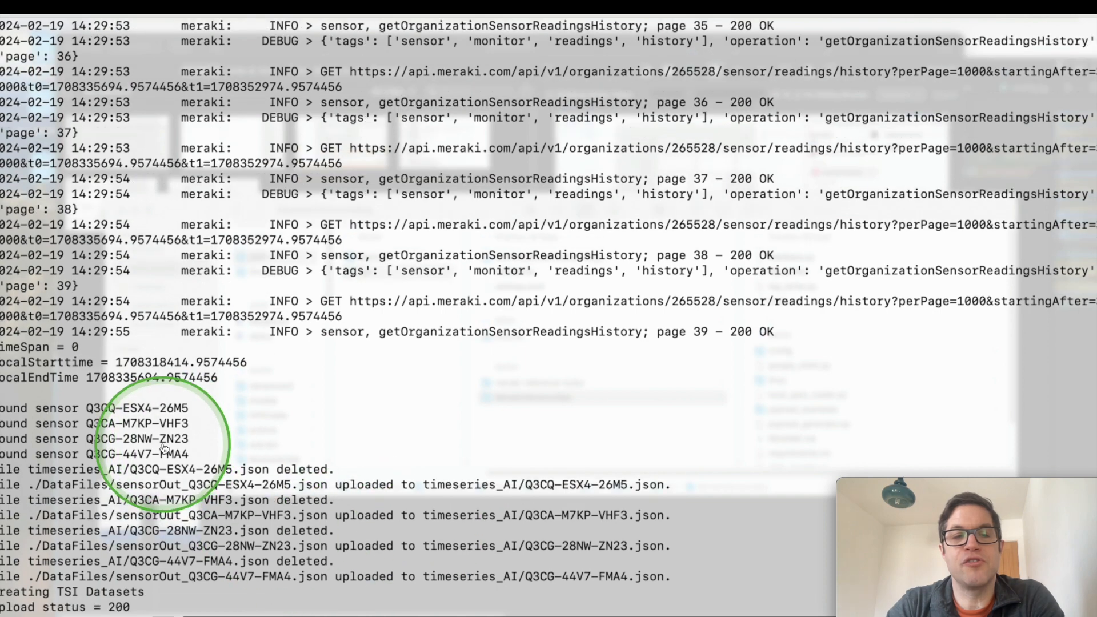
{"action": "scroll", "scroll_direction": "down", "scroll_amount": 3}
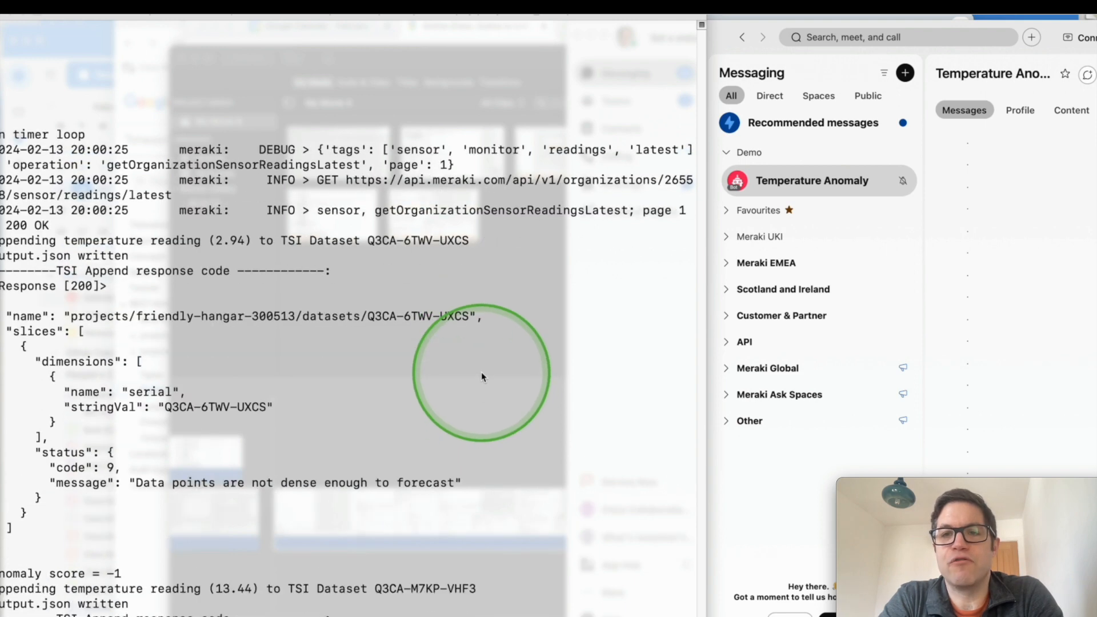
Step: Follow the TSI append responses and anomaly scores while alerts arrive in the Webex Temperature Anomaly space
{"action": "scroll", "scroll_direction": "down", "scroll_amount": 3}
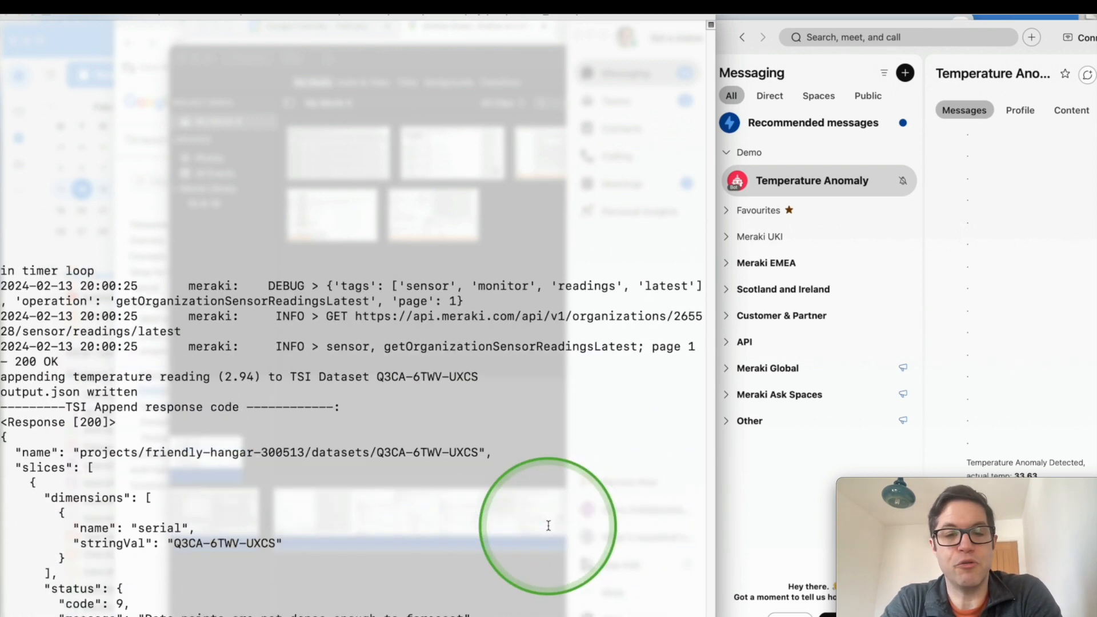
{"action": "scroll", "scroll_direction": "down", "scroll_amount": 3}
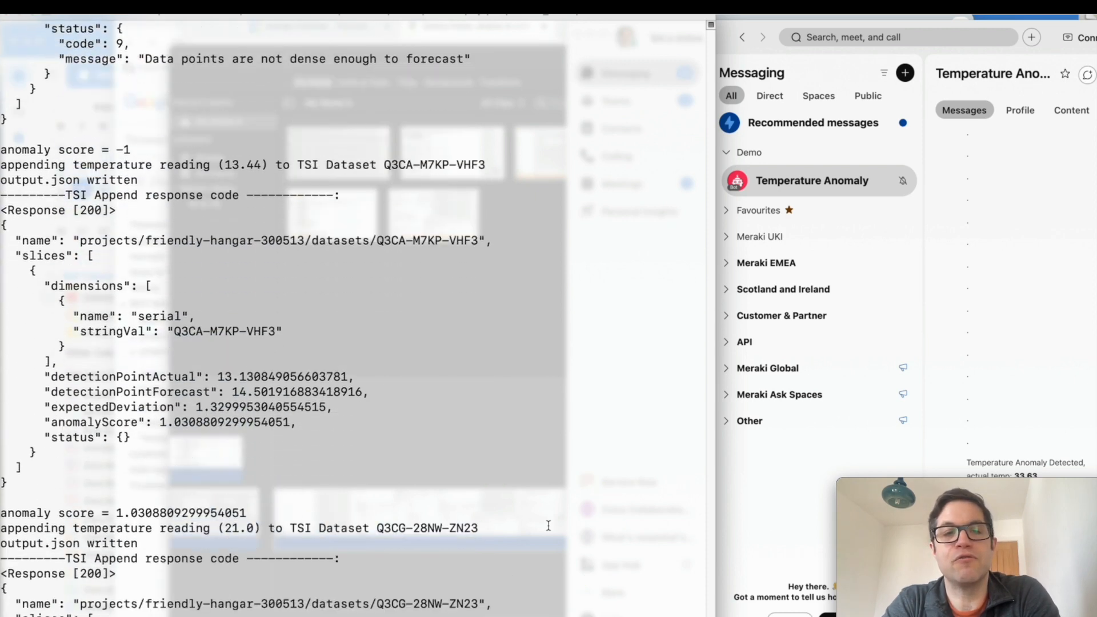
{"action": "left_click", "coordinate": [572, 232]}
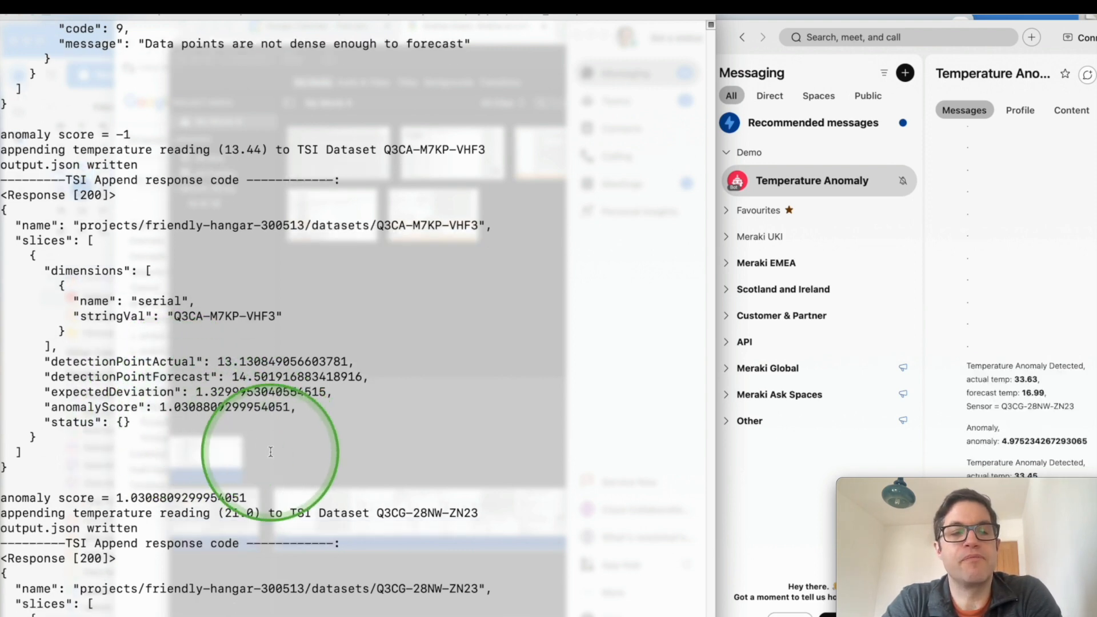
{"action": "scroll", "scroll_direction": "down", "scroll_amount": 3}
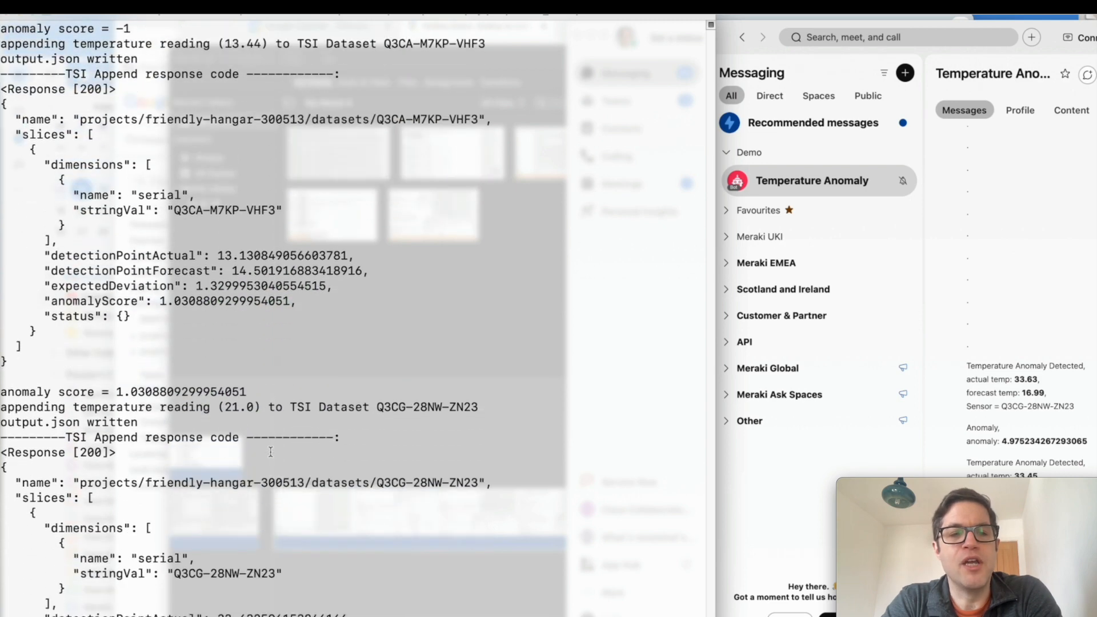